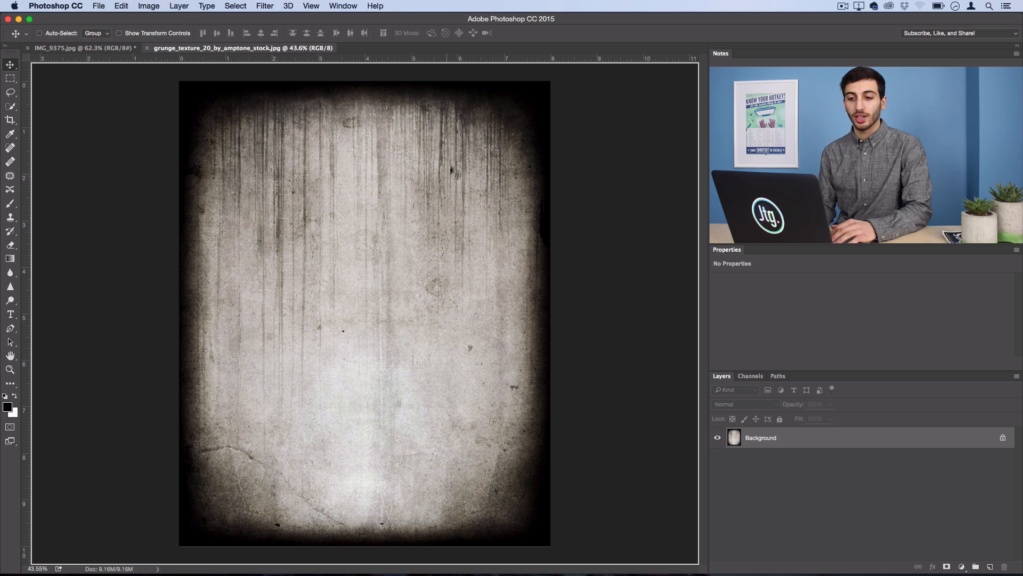
Drag the grunge texture into the IMG_9375 photo as a new Layer 1
{"action": "left_click", "coordinate": [77, 48]}
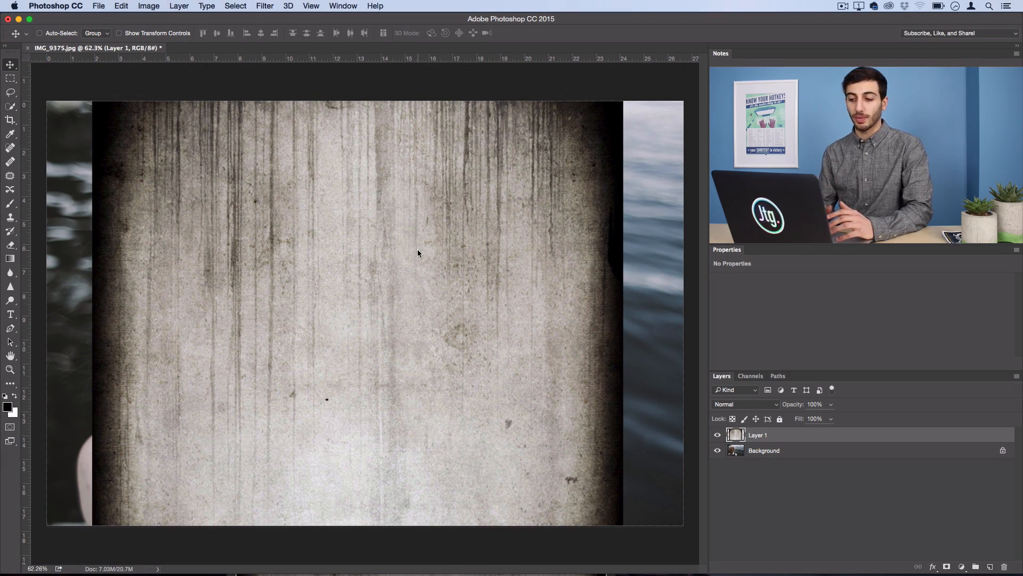
{"action": "mouse_move", "coordinate": [264, 180]}
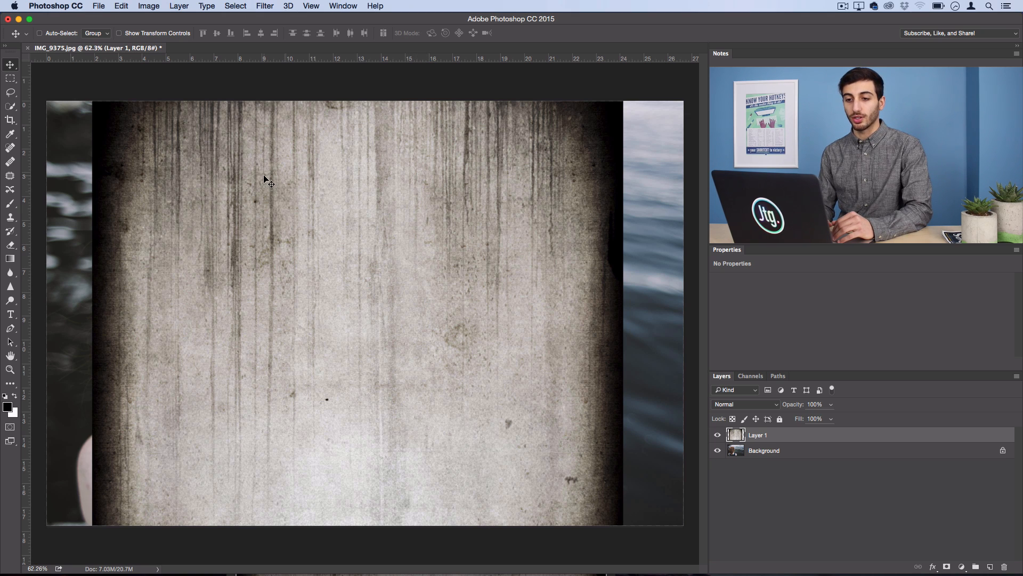
Rotate the texture layer 90° clockwise and scale it to fill the whole canvas
{"action": "left_click", "coordinate": [121, 7]}
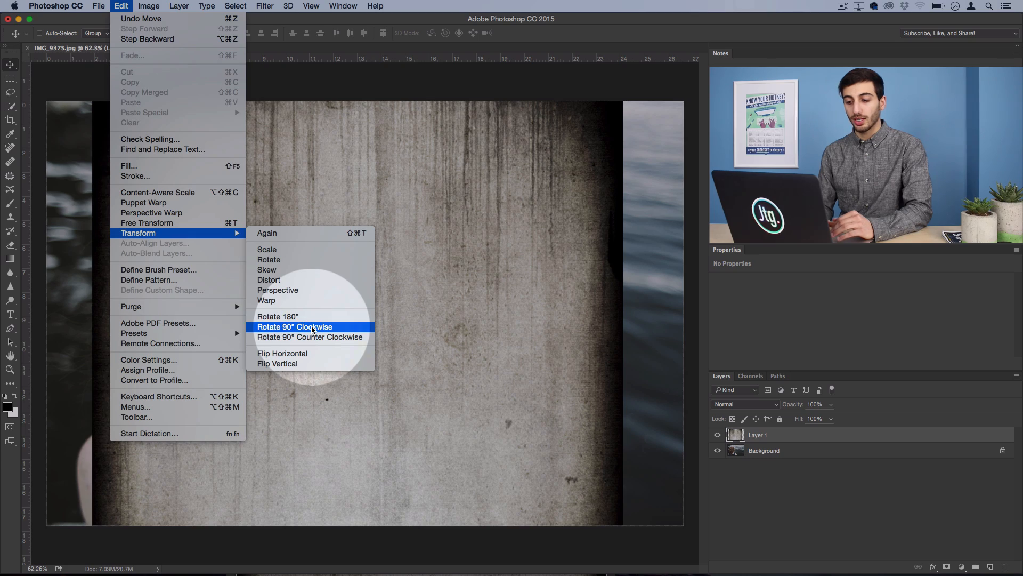
{"action": "left_click", "coordinate": [294, 326]}
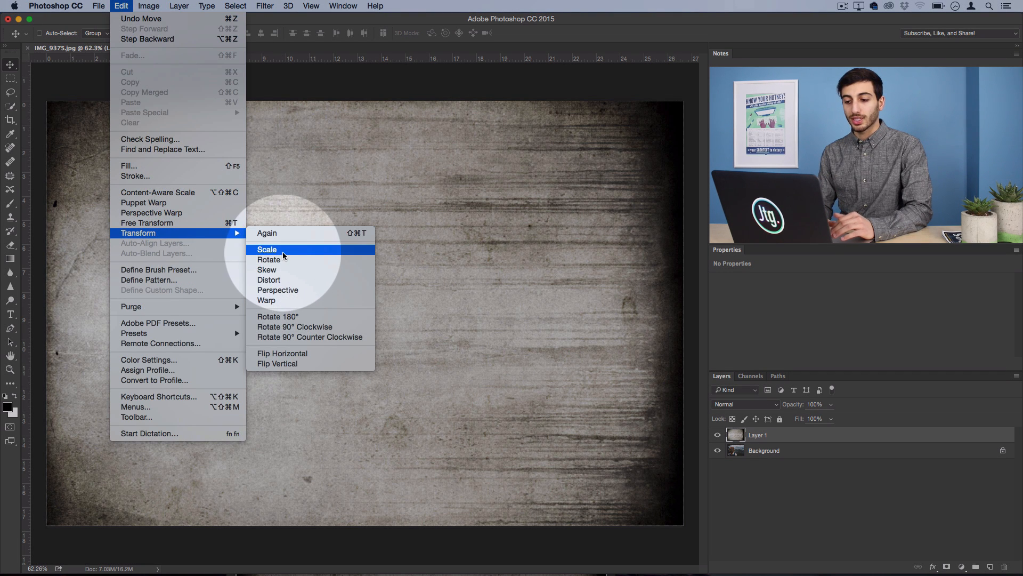
{"action": "left_click", "coordinate": [267, 249]}
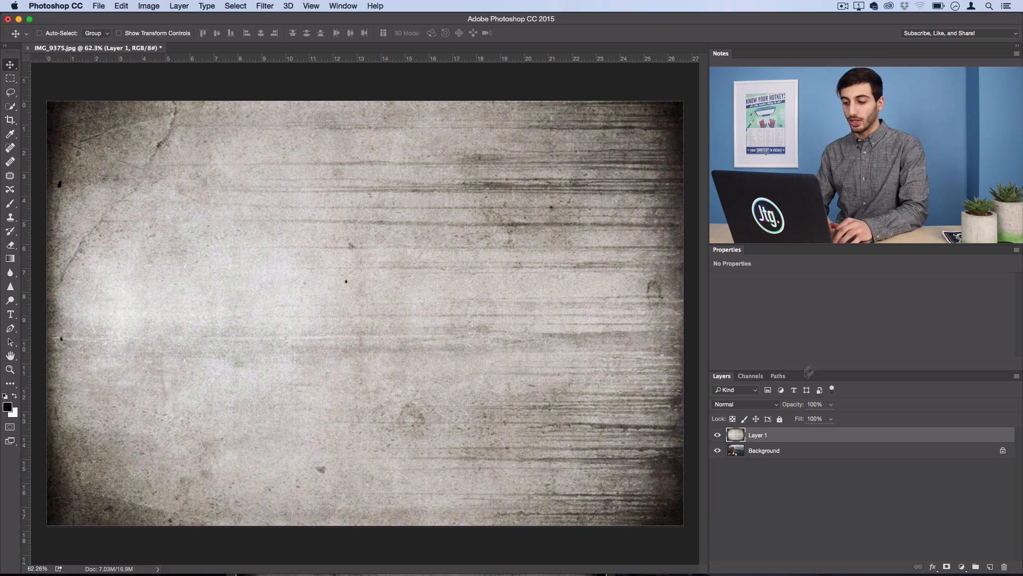
{"action": "mouse_move", "coordinate": [748, 408]}
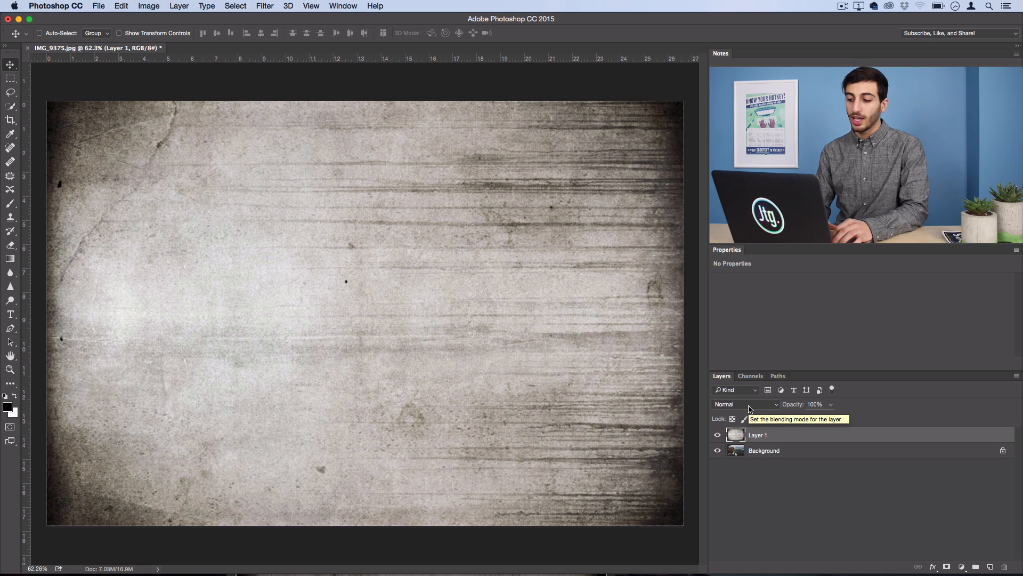
Try Multiply, then set the texture layer to Overlay at 57% opacity
{"action": "left_click", "coordinate": [744, 404]}
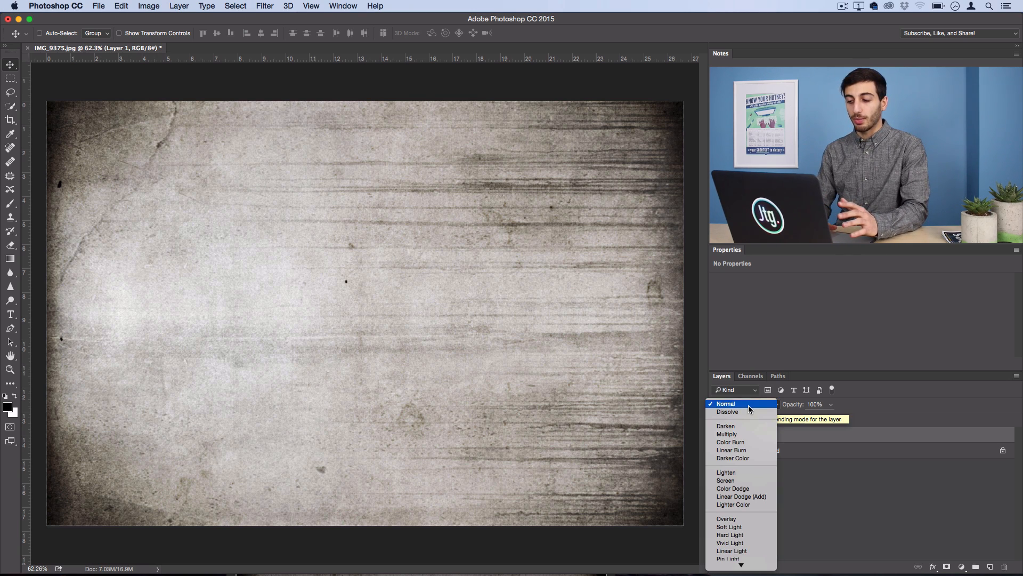
{"action": "mouse_move", "coordinate": [726, 434]}
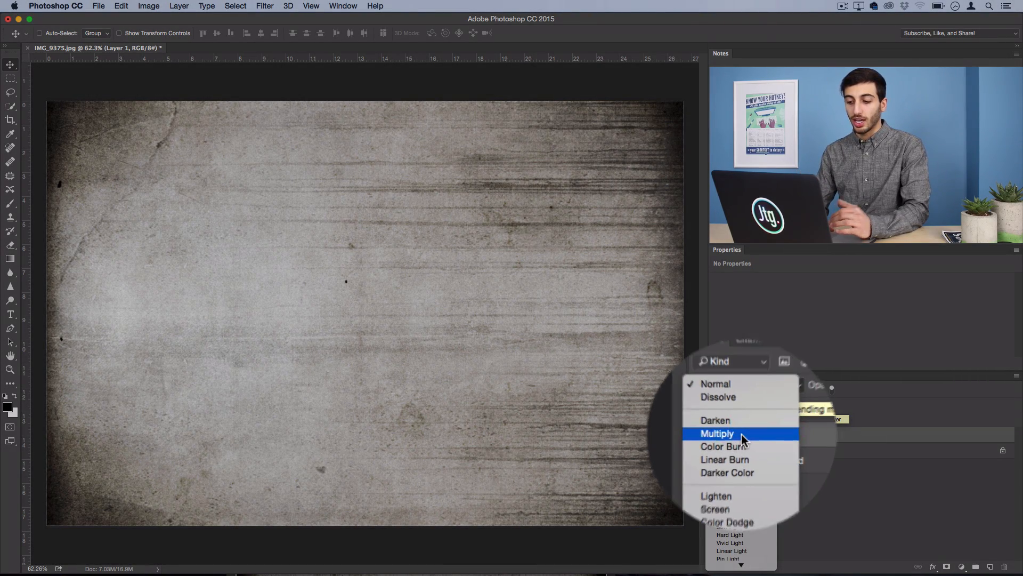
{"action": "left_click", "coordinate": [717, 434]}
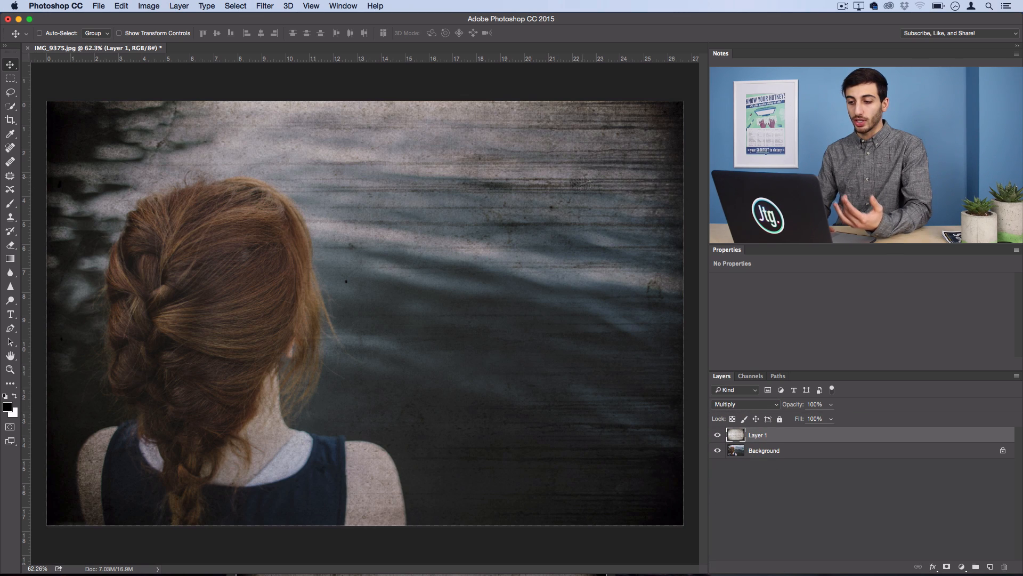
{"action": "left_click", "coordinate": [744, 404]}
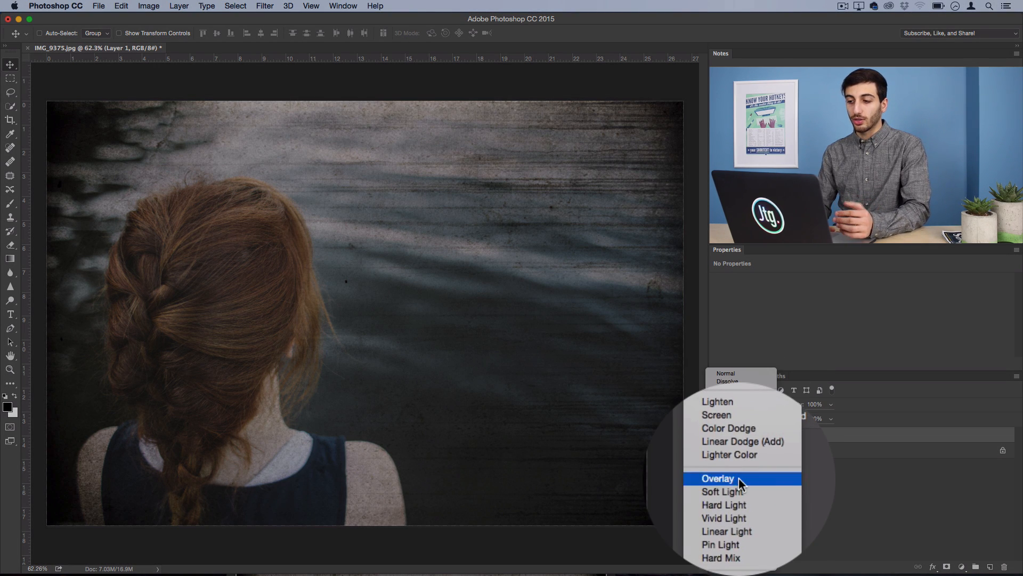
{"action": "left_click", "coordinate": [717, 479]}
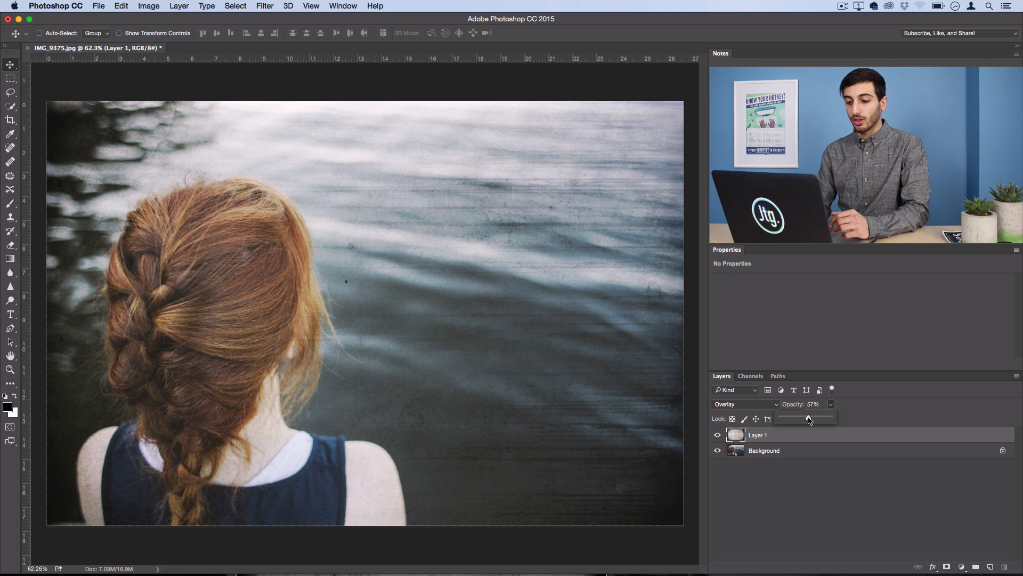
{"action": "mouse_move", "coordinate": [659, 375]}
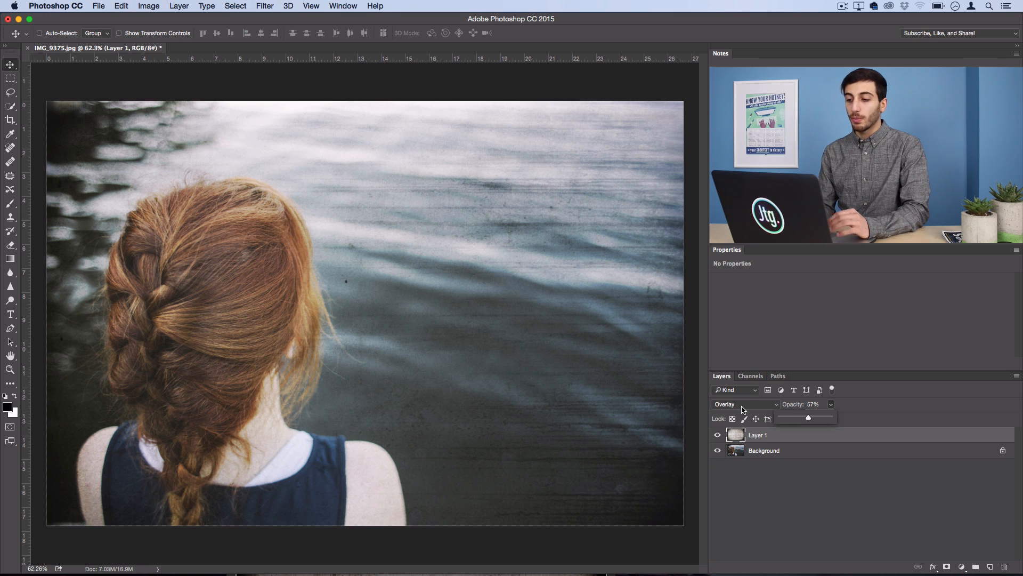
Reset the texture to Normal blending and invert it with Cmd+I into white scratches on black
{"action": "left_click", "coordinate": [743, 404]}
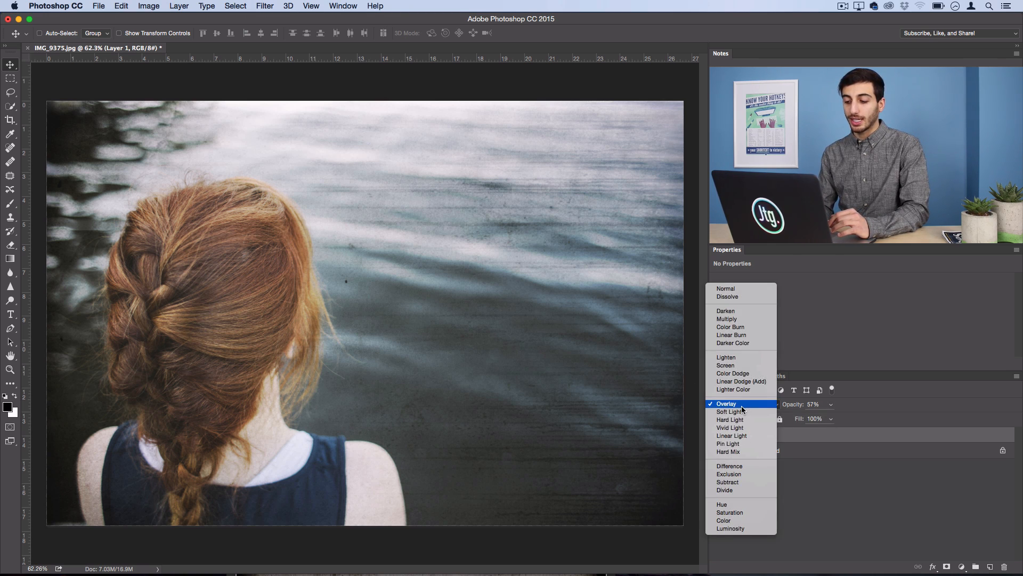
{"action": "mouse_move", "coordinate": [745, 295]}
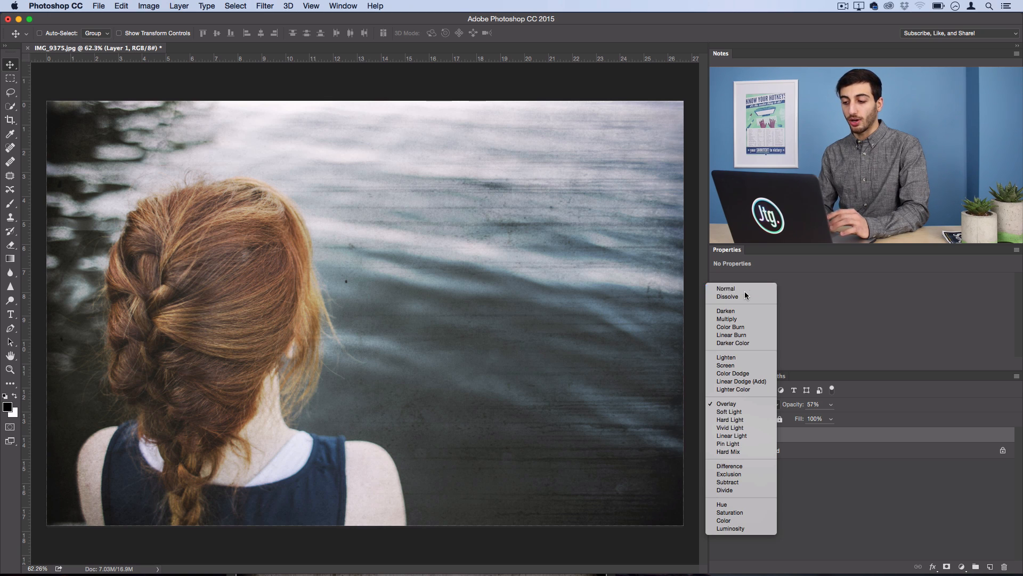
{"action": "left_click", "coordinate": [726, 289]}
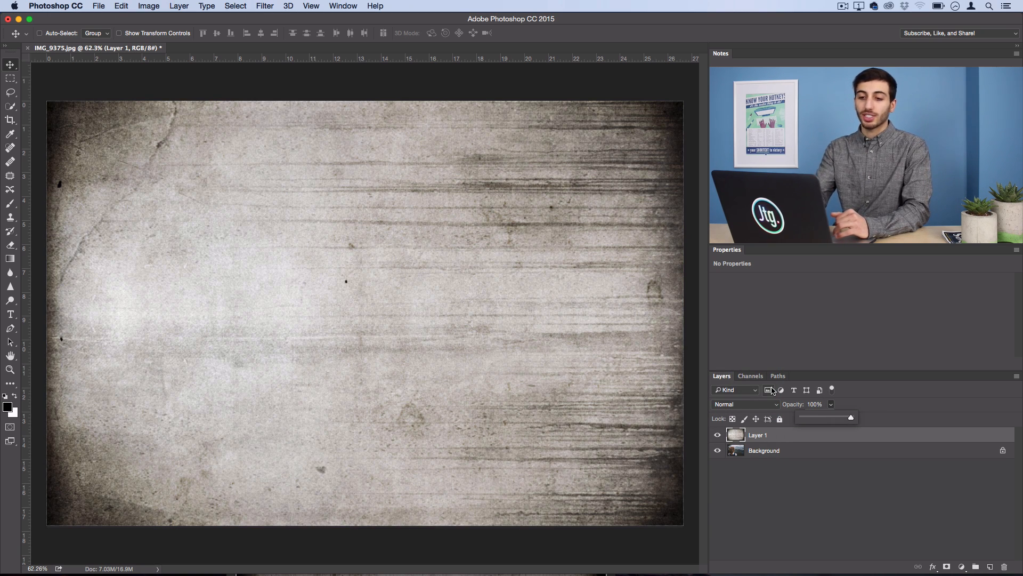
{"action": "mouse_move", "coordinate": [370, 294]}
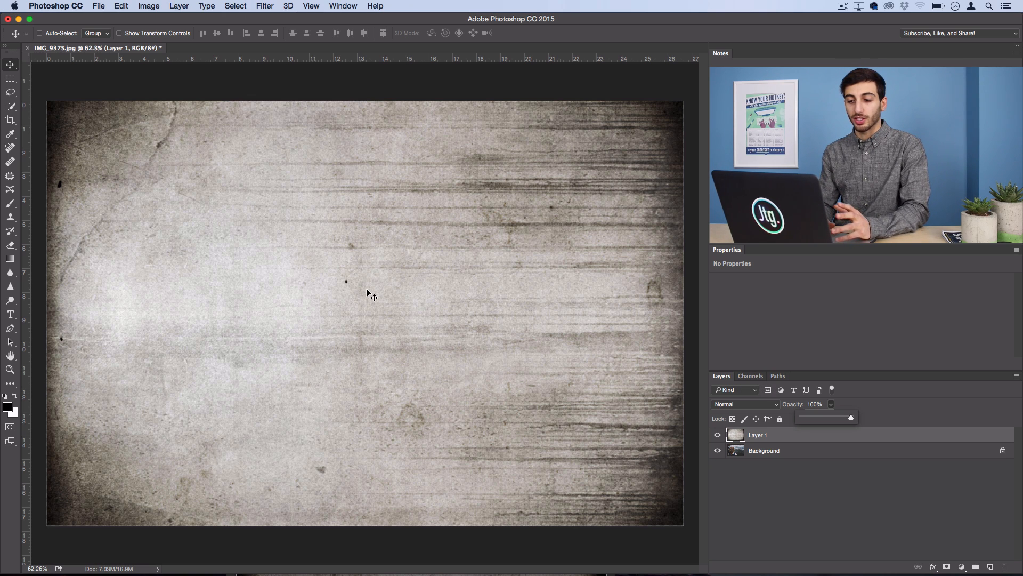
{"action": "mouse_move", "coordinate": [372, 295]}
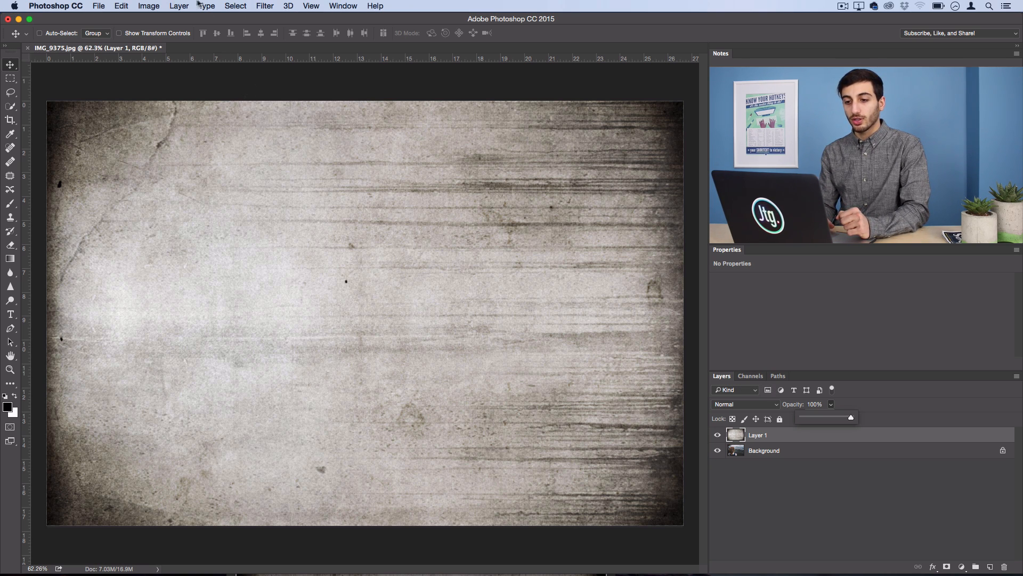
{"action": "key", "text": "cmd+i"}
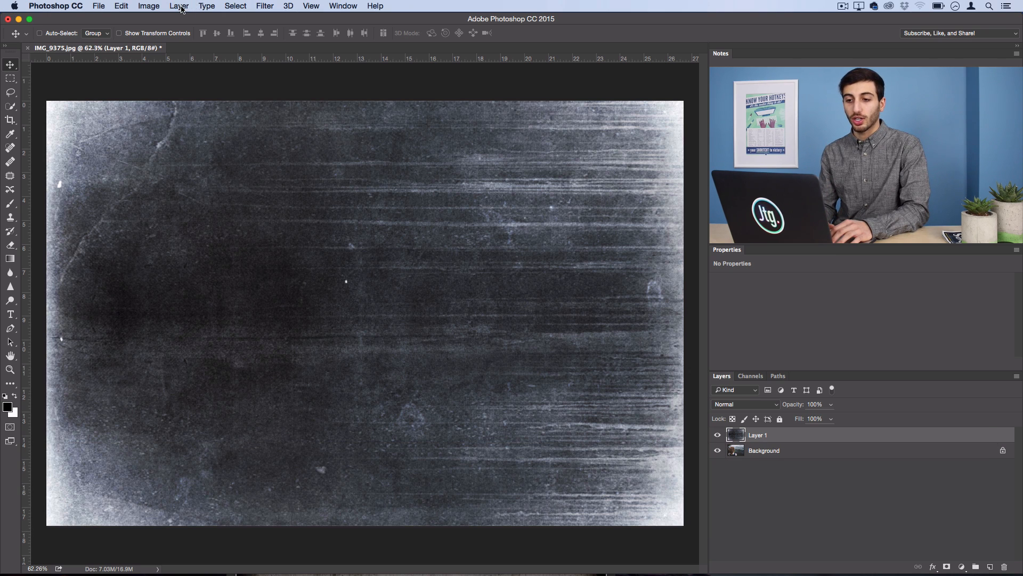
{"action": "left_click", "coordinate": [178, 6]}
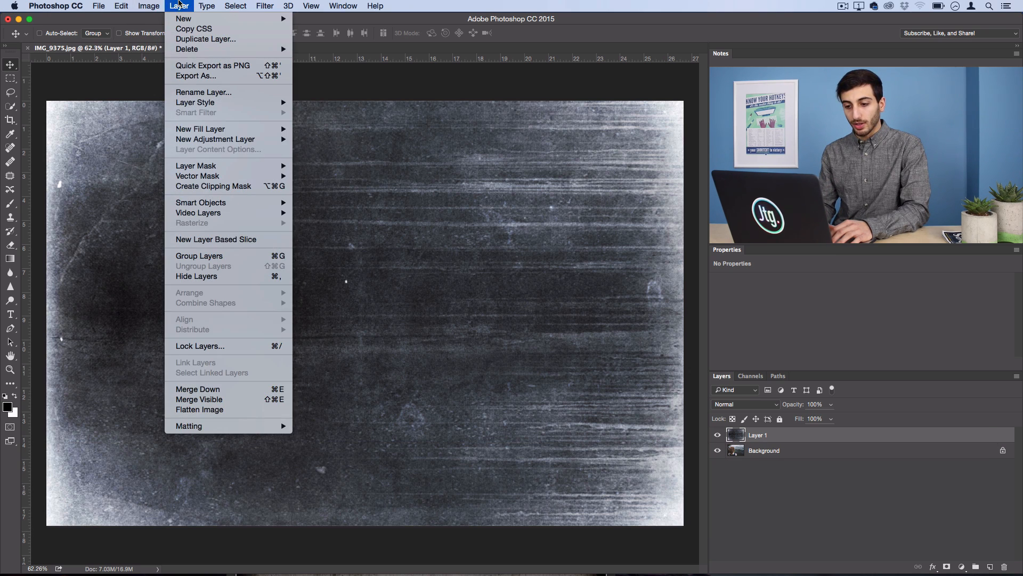
{"action": "left_click", "coordinate": [149, 7]}
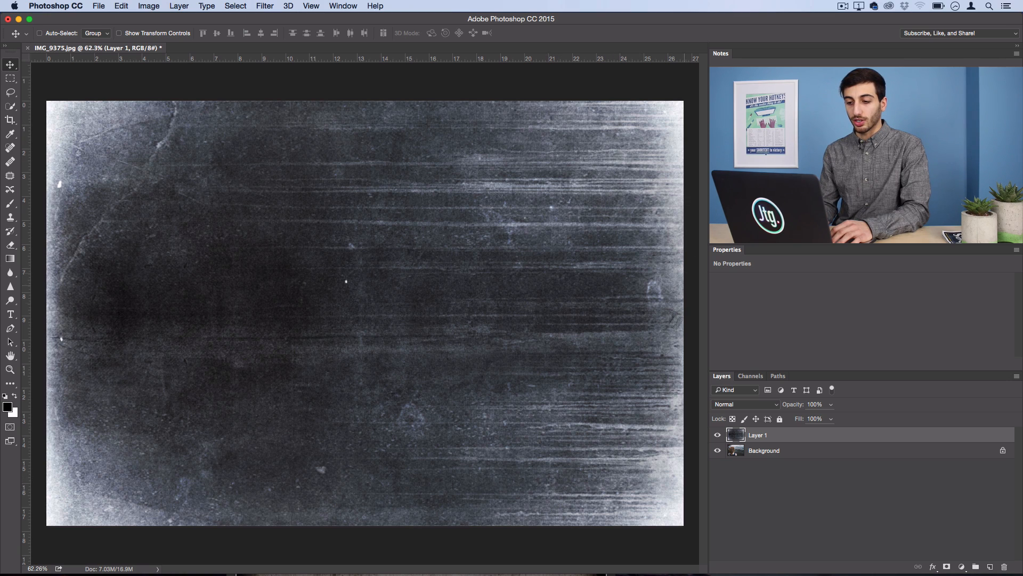
{"action": "mouse_move", "coordinate": [346, 303]}
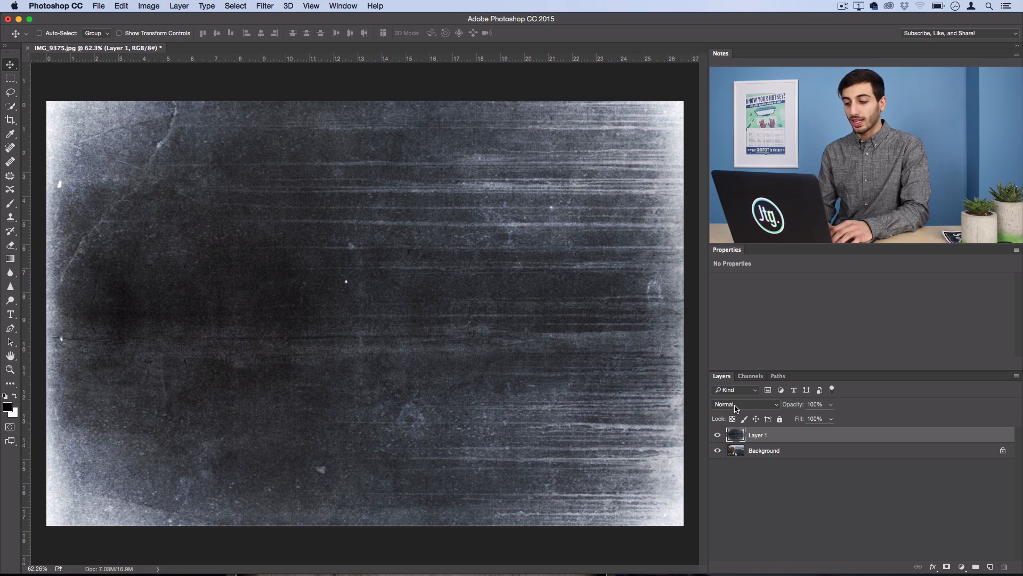
Set the inverted texture layer to Screen mode at 80% opacity
{"action": "left_click", "coordinate": [744, 404]}
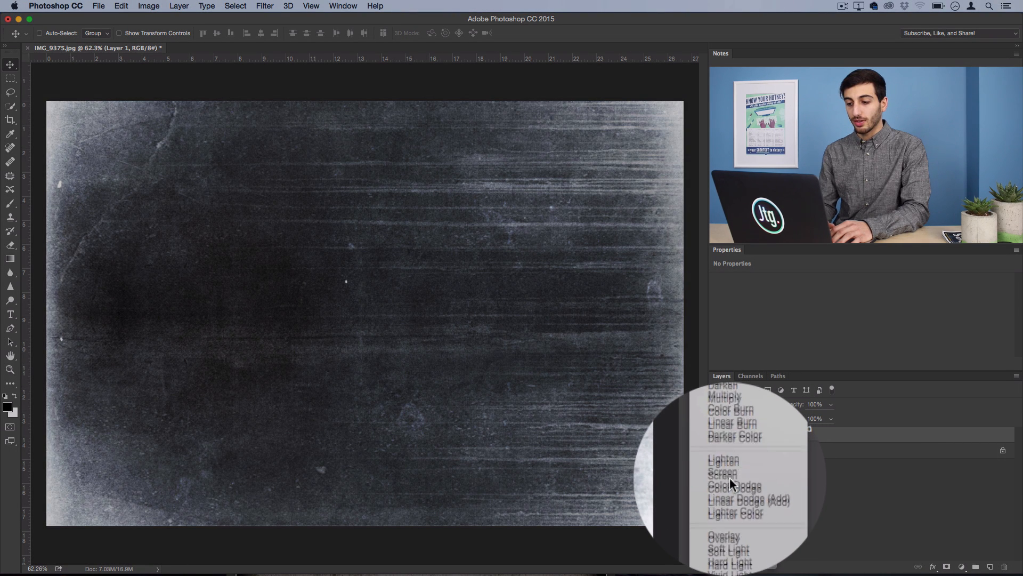
{"action": "left_click", "coordinate": [723, 474]}
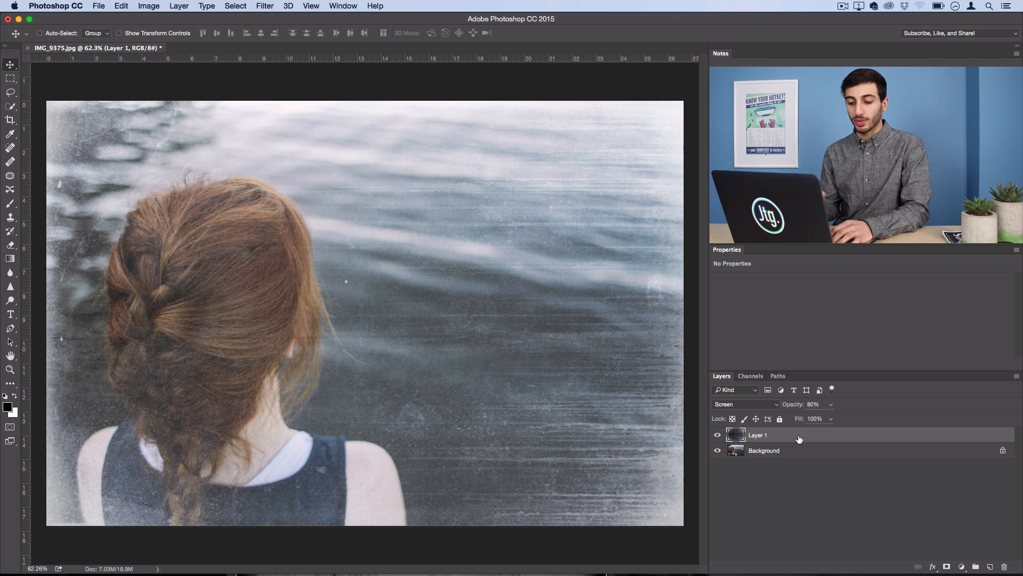
{"action": "mouse_move", "coordinate": [493, 275]}
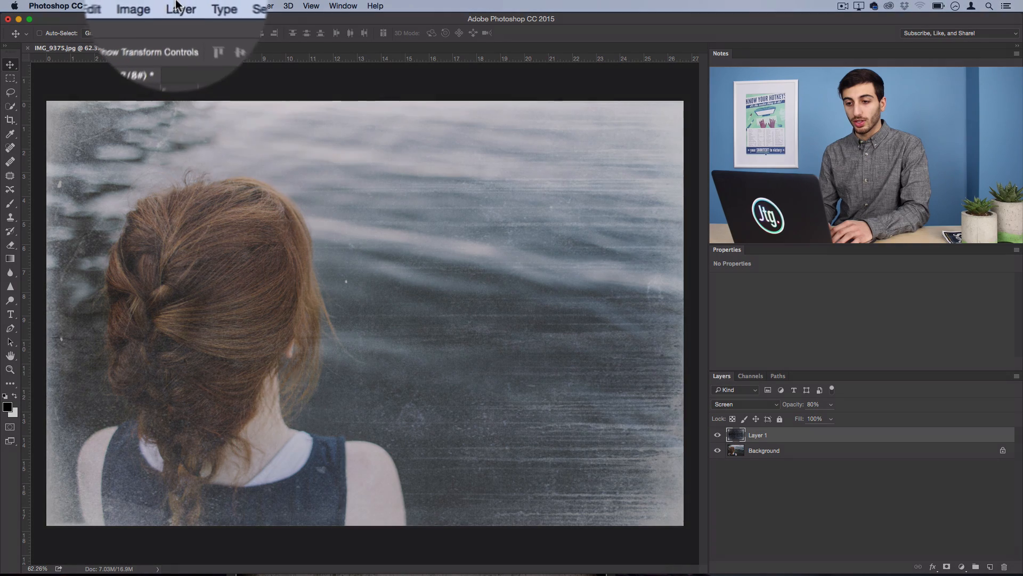
Add a Black & White adjustment layer named 'Black & White 1' on top of the stack
{"action": "left_click", "coordinate": [179, 7]}
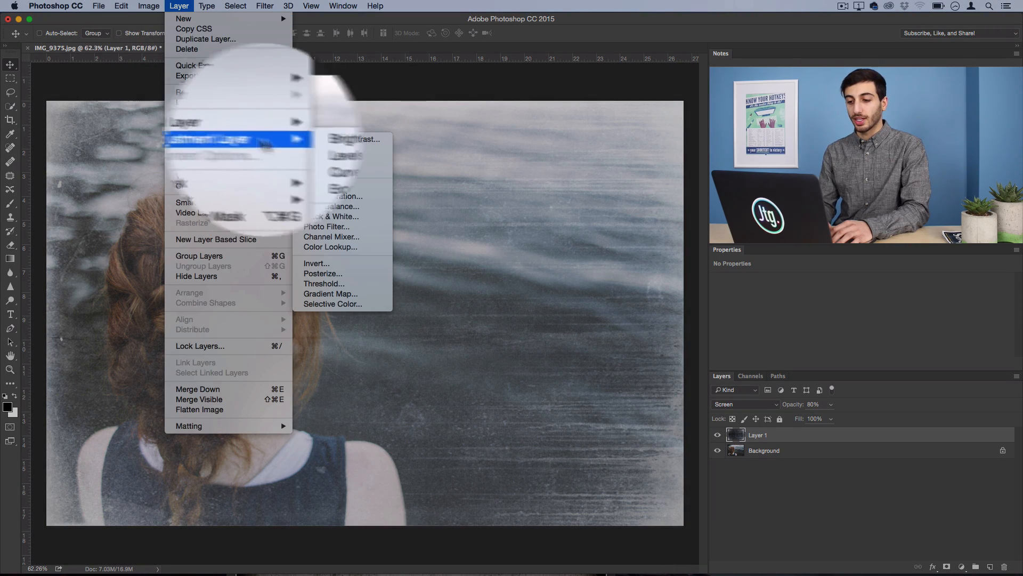
{"action": "left_click", "coordinate": [333, 216]}
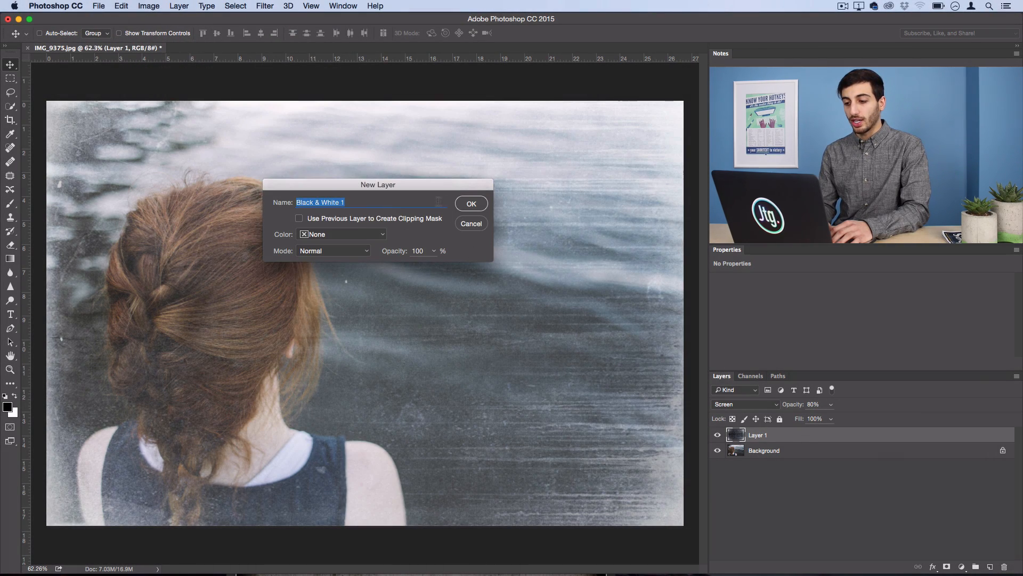
{"action": "left_click", "coordinate": [470, 202]}
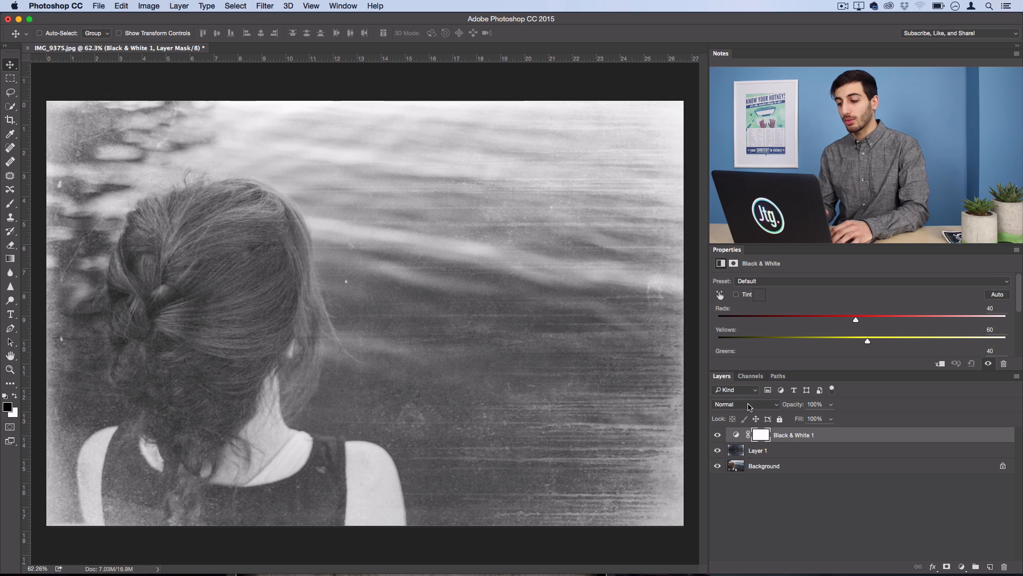
Blend the Black & White adjustment layer in Overlay mode at full opacity
{"action": "left_click", "coordinate": [744, 404]}
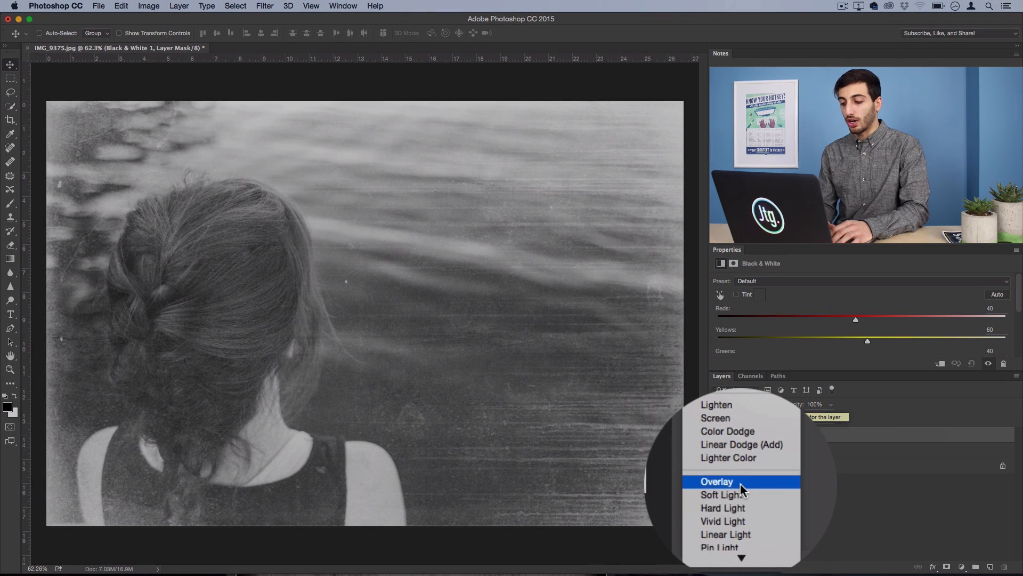
{"action": "left_click", "coordinate": [717, 482]}
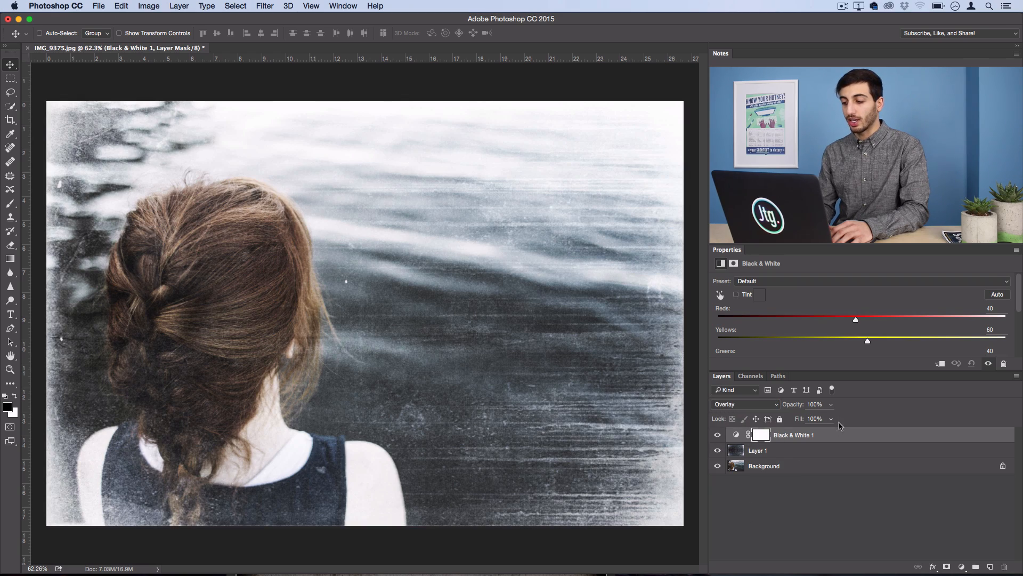